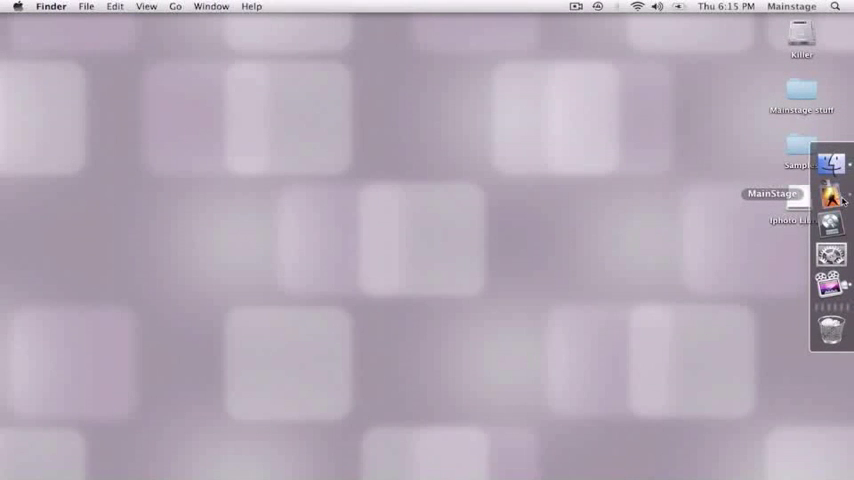
# Launch MainStage into a new untitled concert and bring up the save dialog
pyautogui.click(832, 196)
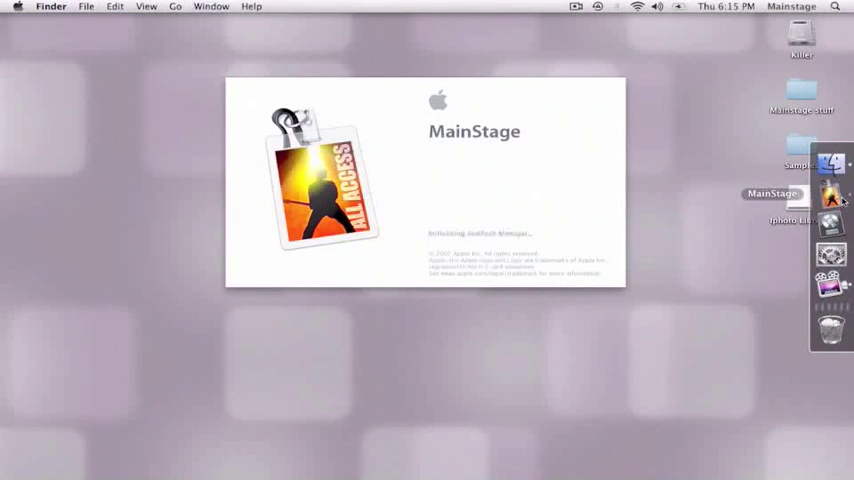
pyautogui.click(104, 6)
pyautogui.write('tutor')
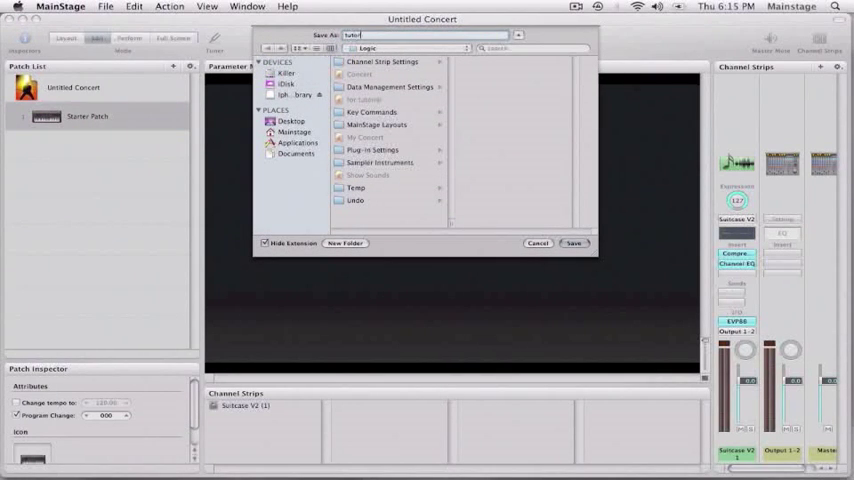
# Save the concert under the name 'tutorial'
pyautogui.click(572, 244)
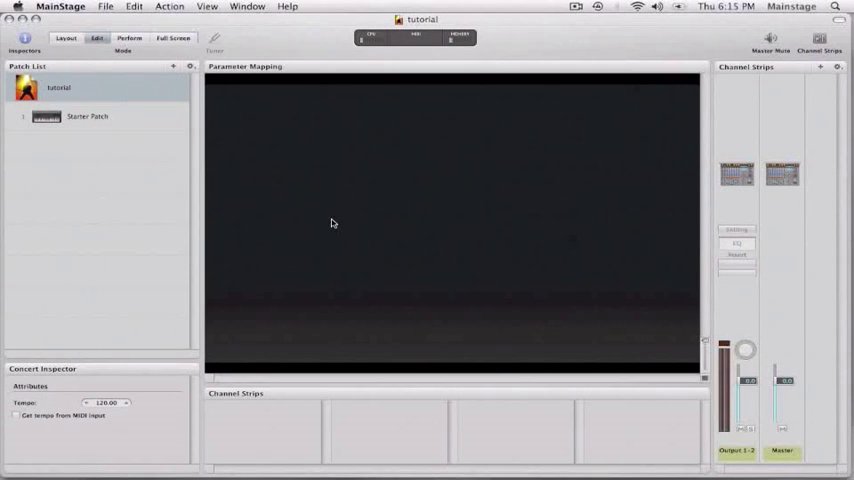
pyautogui.moveTo(512, 252)
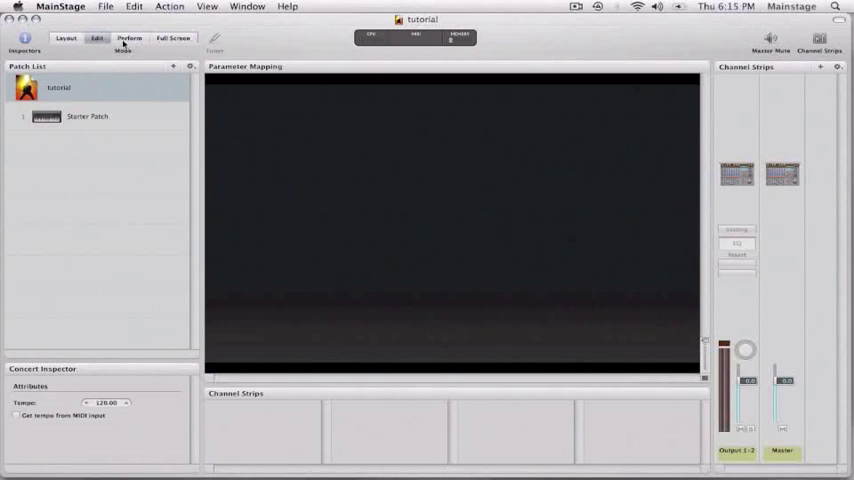
# Enter Layout mode and place a keyboard controller on the workspace
pyautogui.click(64, 38)
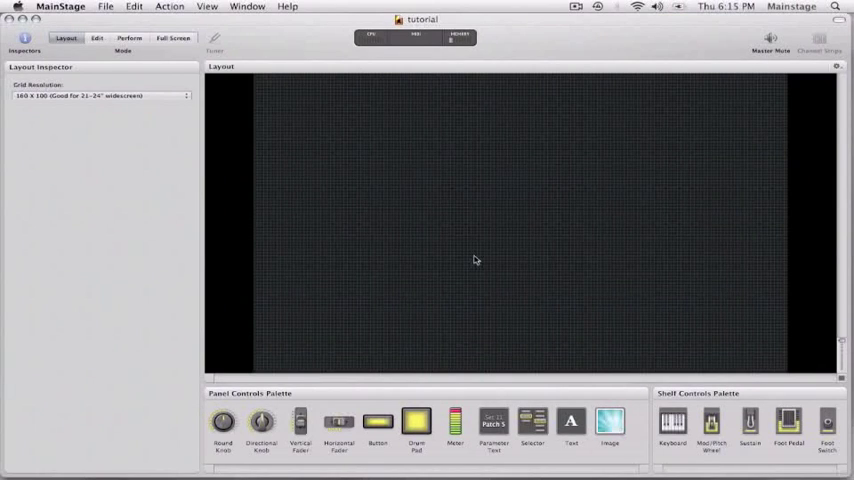
pyautogui.moveTo(644, 320)
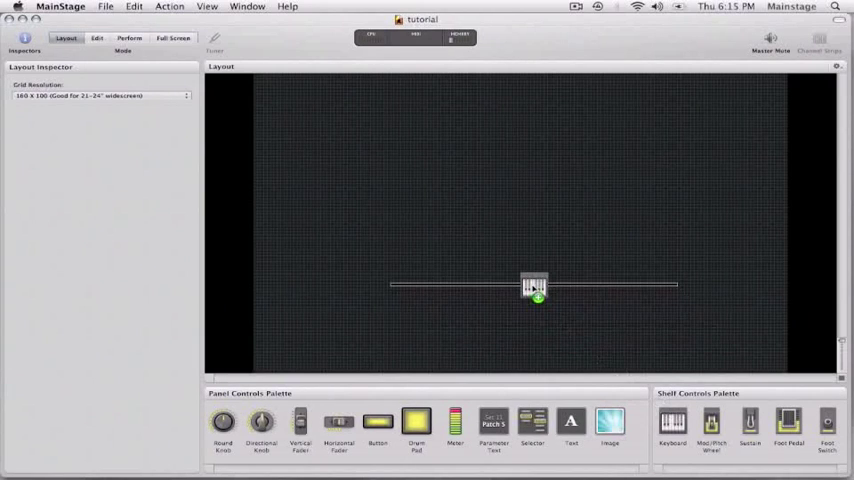
pyautogui.click(534, 288)
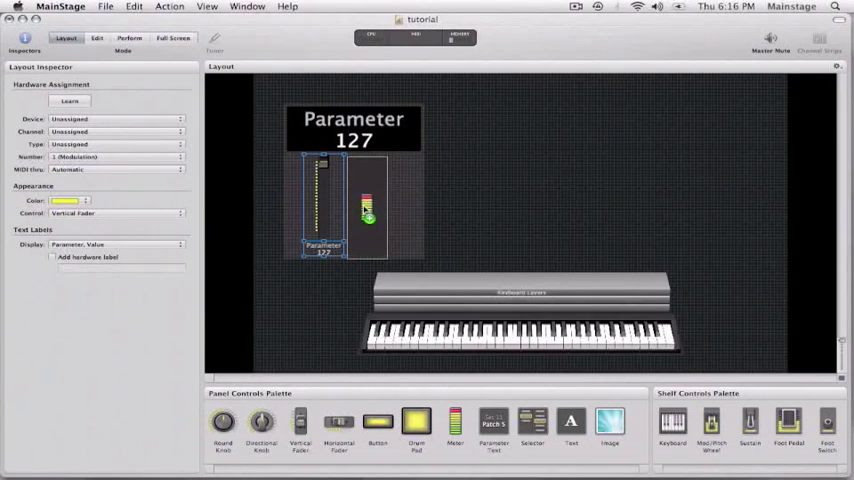
# Add two vertical faders to the right of the parameter display
pyautogui.click(472, 210)
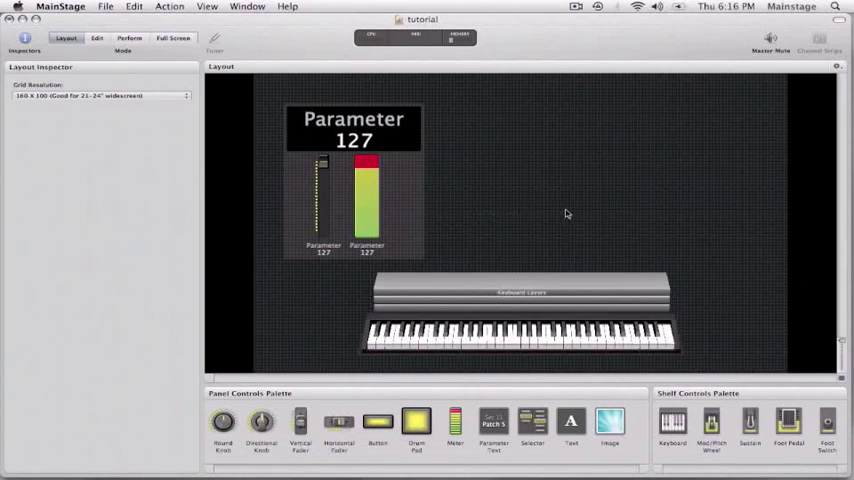
pyautogui.moveTo(300, 428)
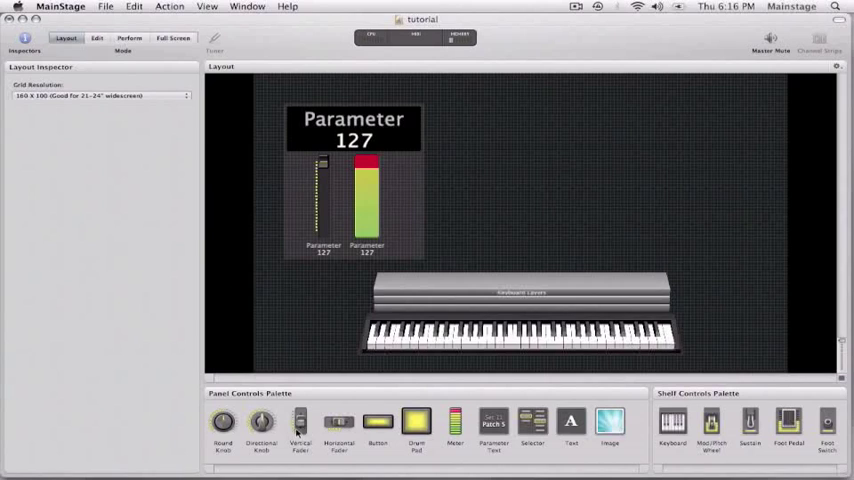
pyautogui.moveTo(300, 420); pyautogui.dragTo(510, 218)
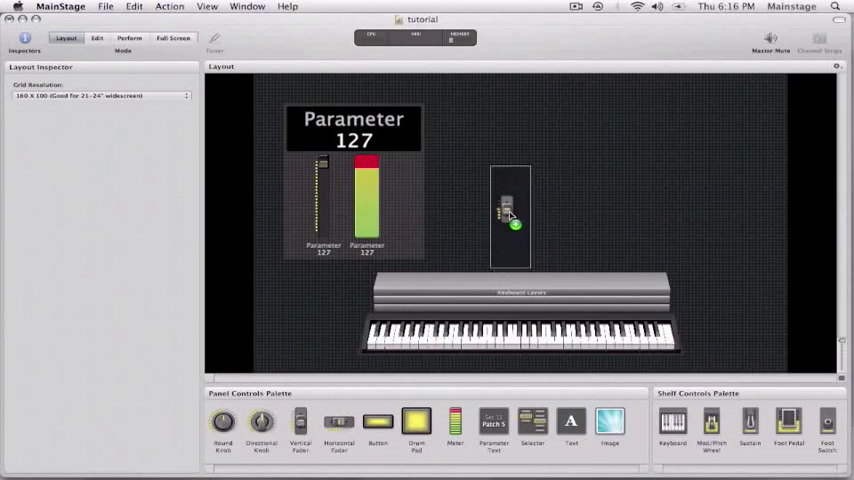
pyautogui.click(504, 210)
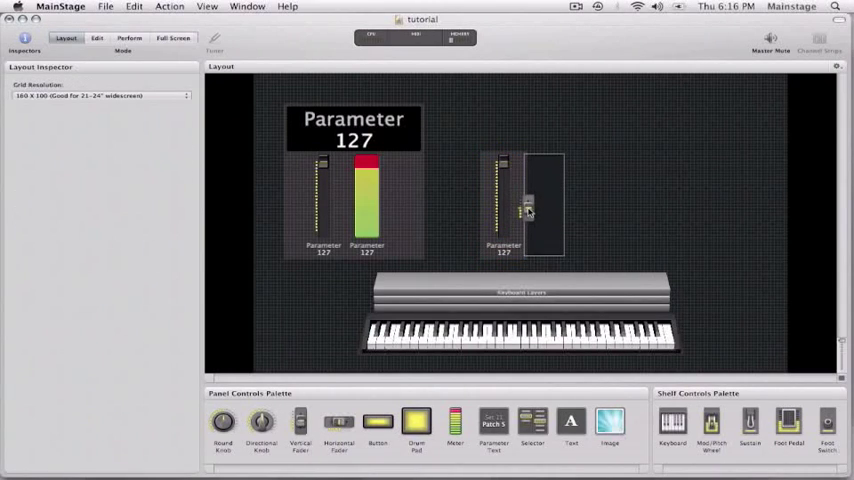
pyautogui.click(530, 204)
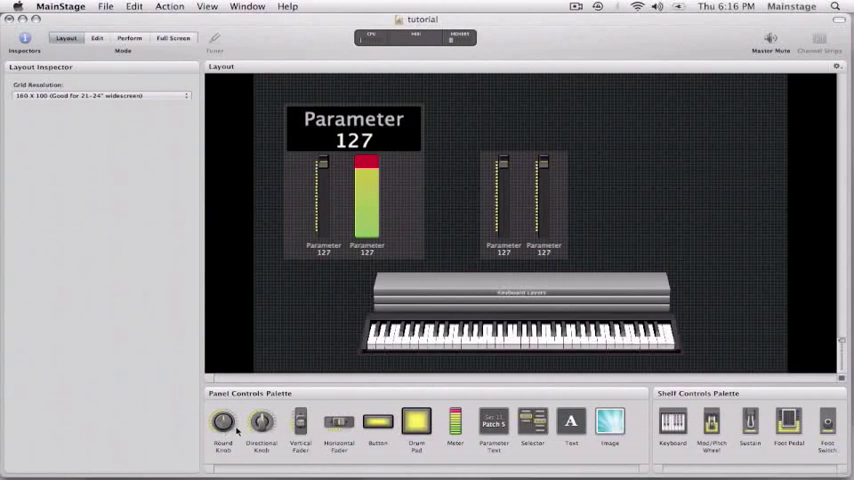
# Add two knobs above the new faders and reposition the control groups above the keyboard
pyautogui.moveTo(222, 422); pyautogui.dragTo(470, 116)
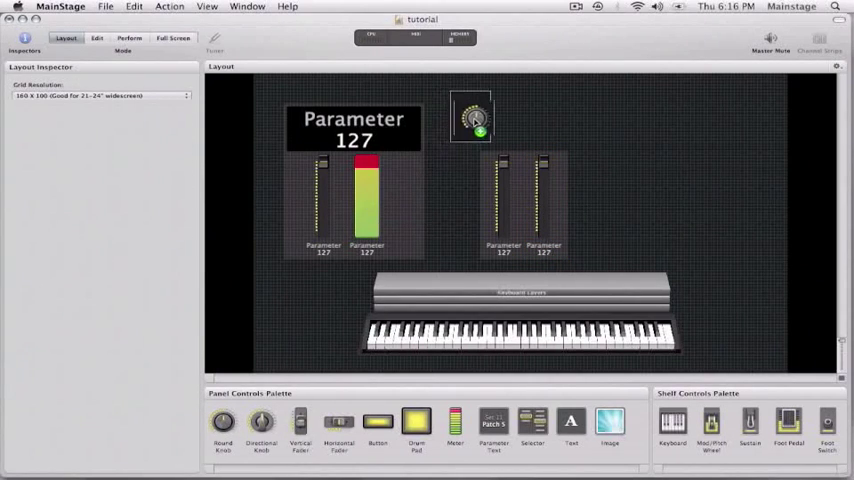
pyautogui.click(500, 118)
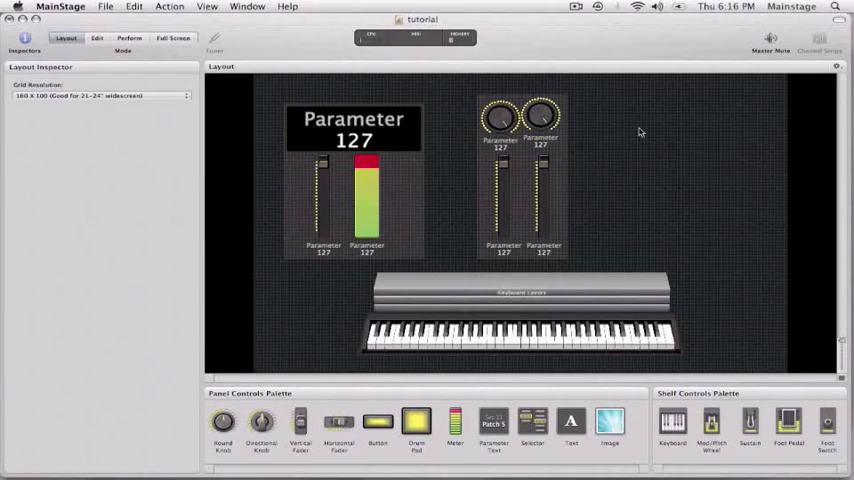
pyautogui.click(540, 120)
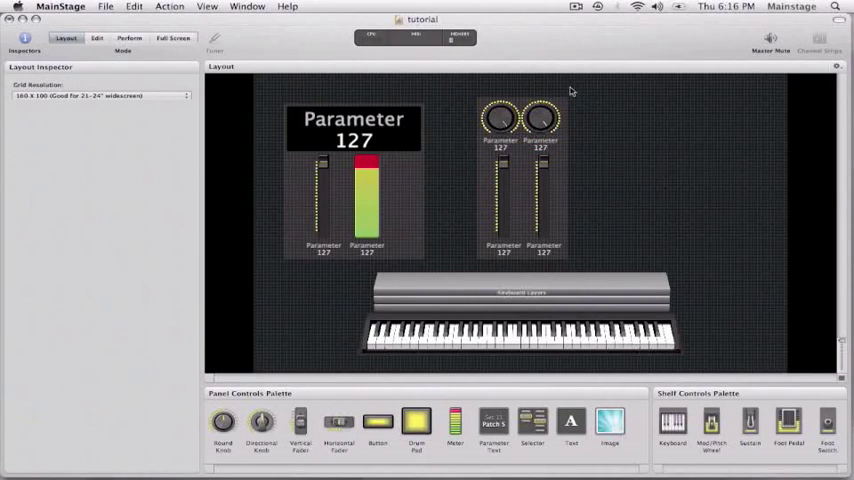
pyautogui.moveTo(570, 90); pyautogui.dragTo(636, 240)
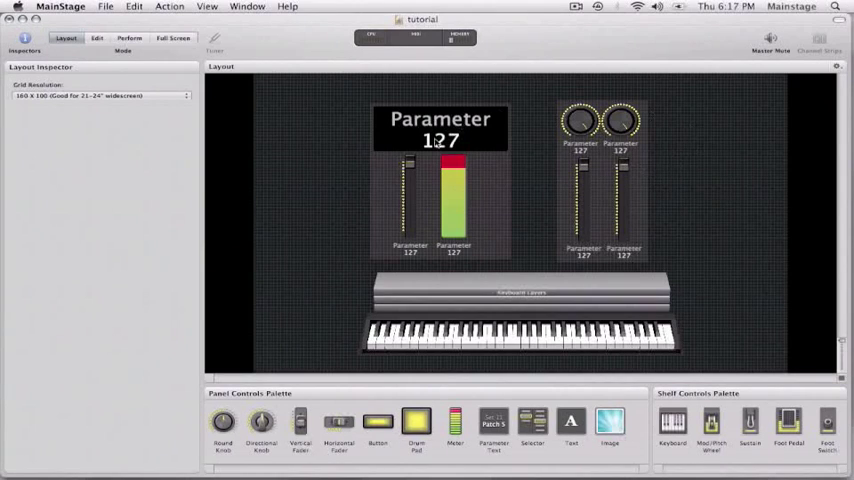
pyautogui.moveTo(234, 202)
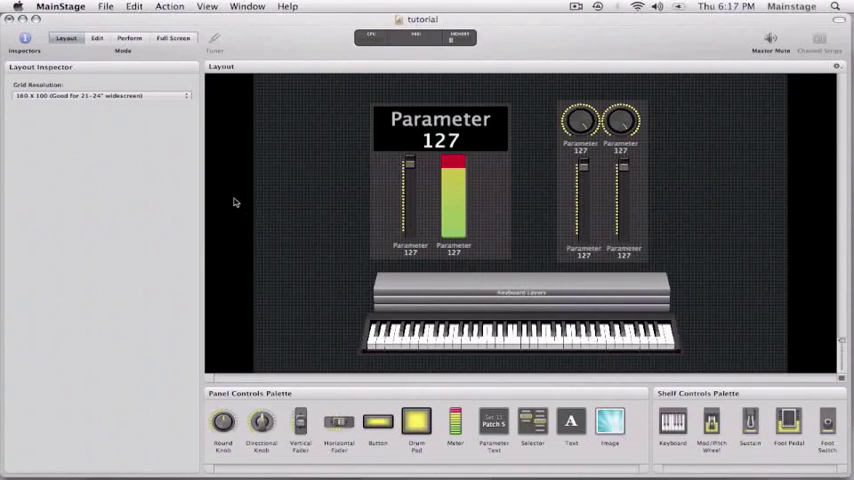
# Assign hardware MIDI controls to the faders and knob, then enter Edit mode for parameter mapping
pyautogui.click(410, 200)
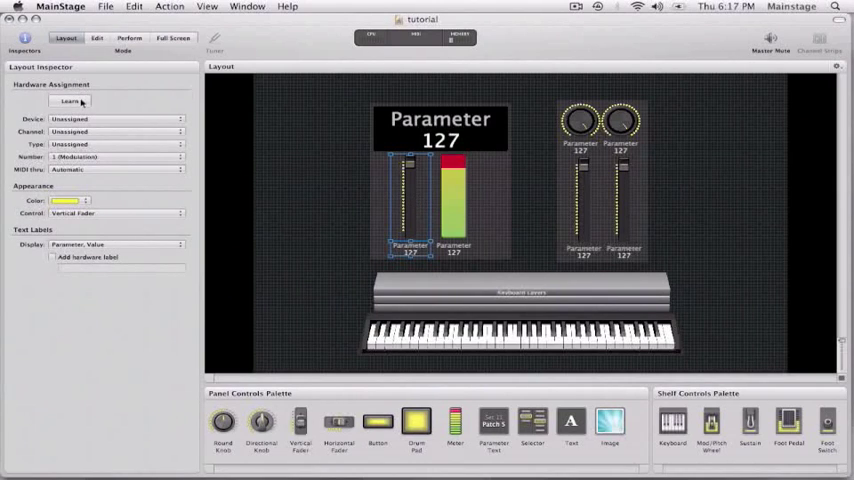
pyautogui.click(68, 100)
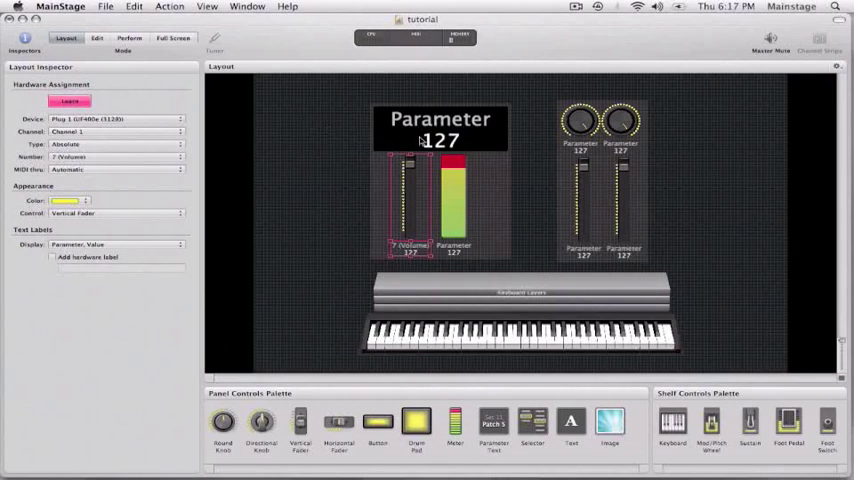
pyautogui.click(584, 204)
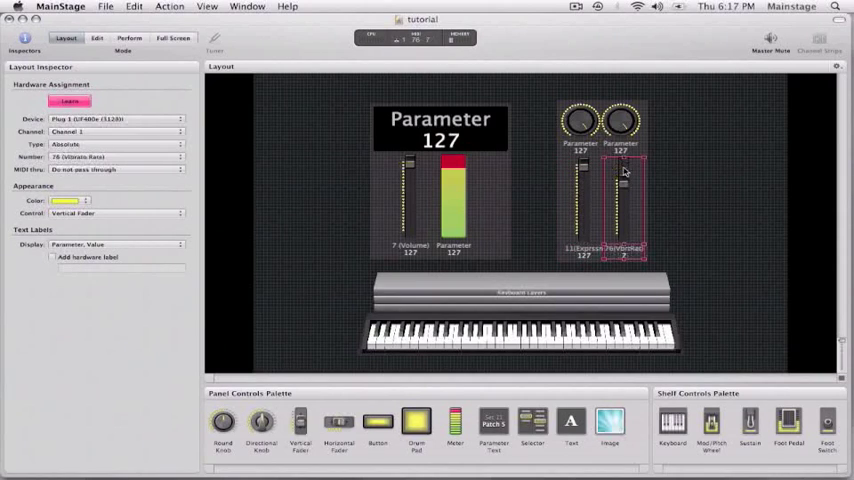
pyautogui.click(580, 120)
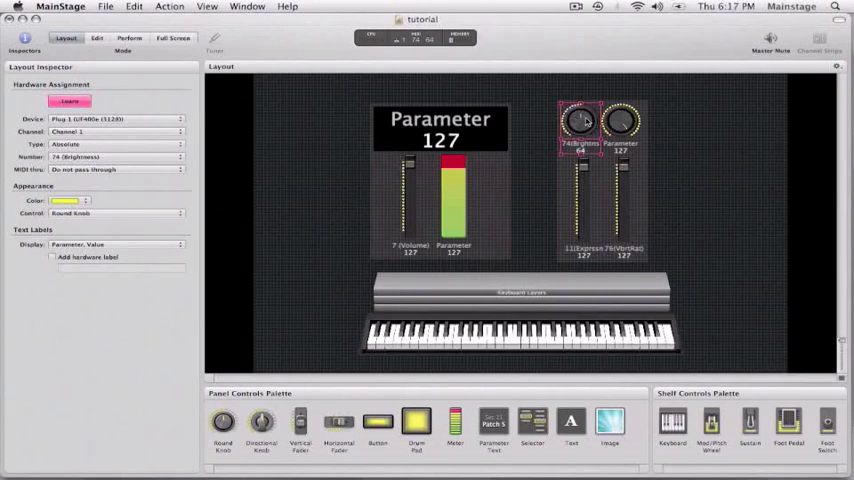
pyautogui.click(620, 122)
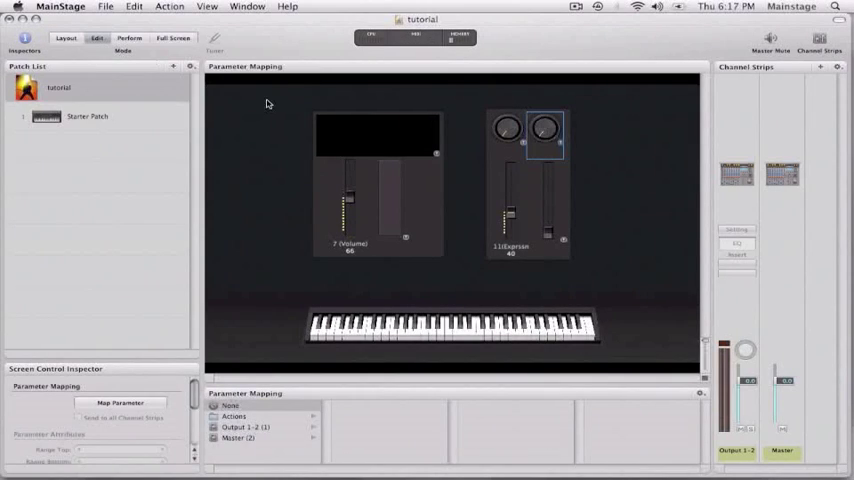
pyautogui.click(88, 116)
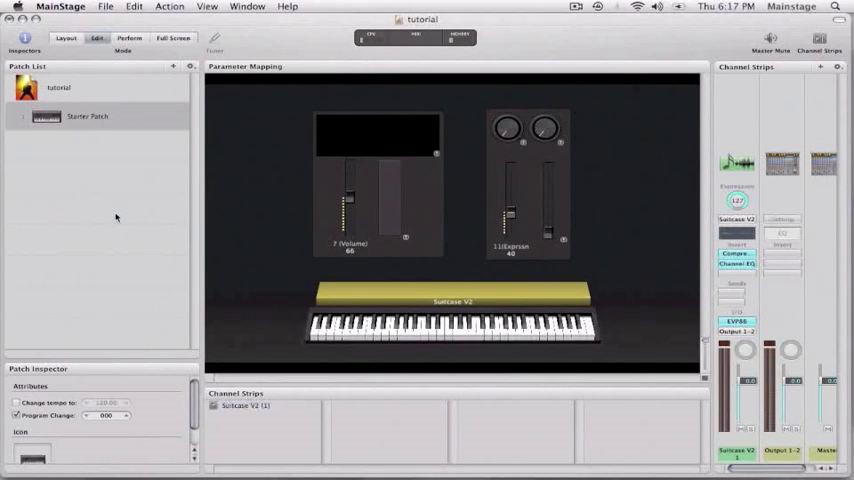
pyautogui.click(88, 116)
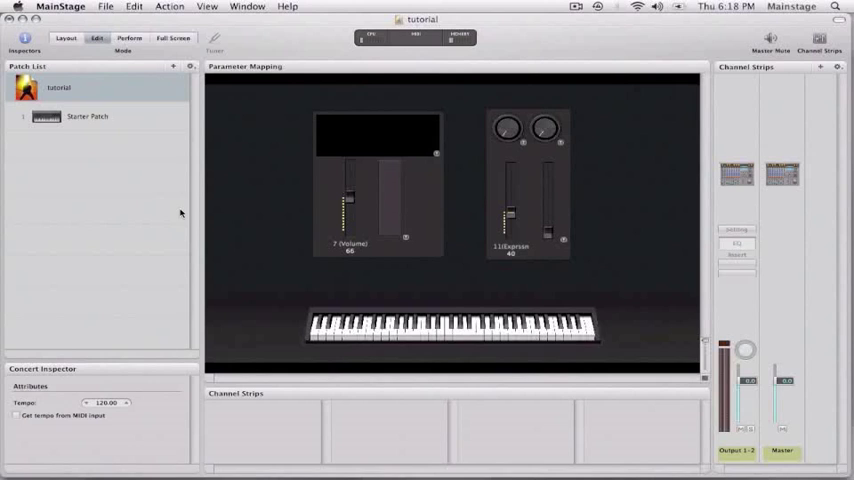
pyautogui.click(86, 116)
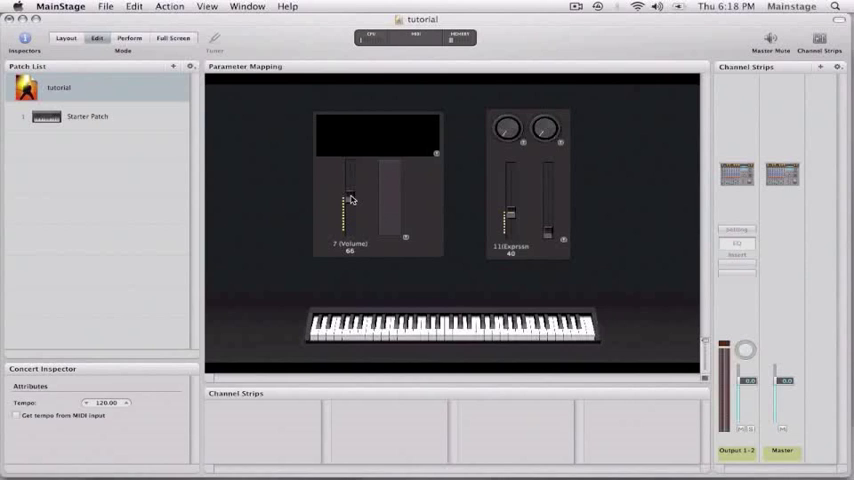
# Map the first fader to Output 1-2 Volume and the meter beside it to Level
pyautogui.click(350, 204)
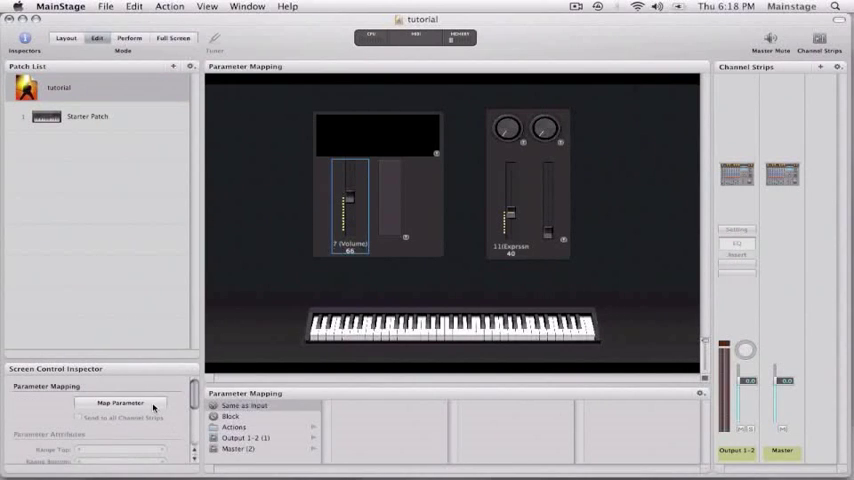
pyautogui.click(120, 402)
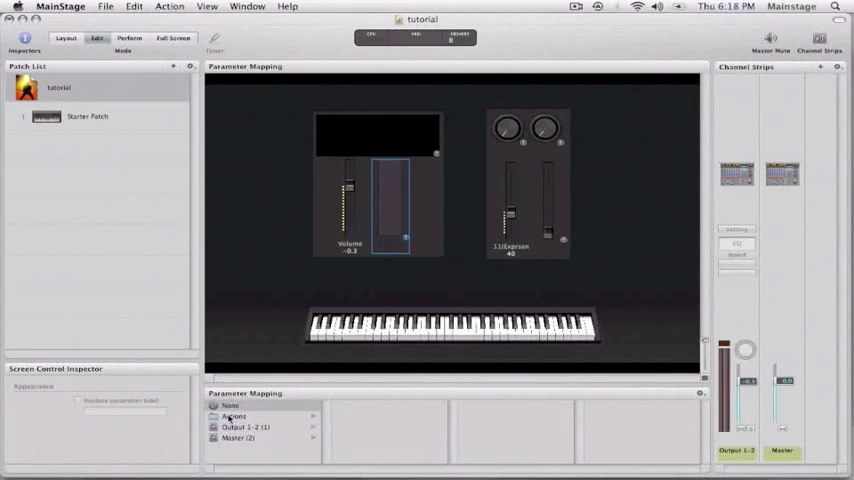
pyautogui.click(244, 428)
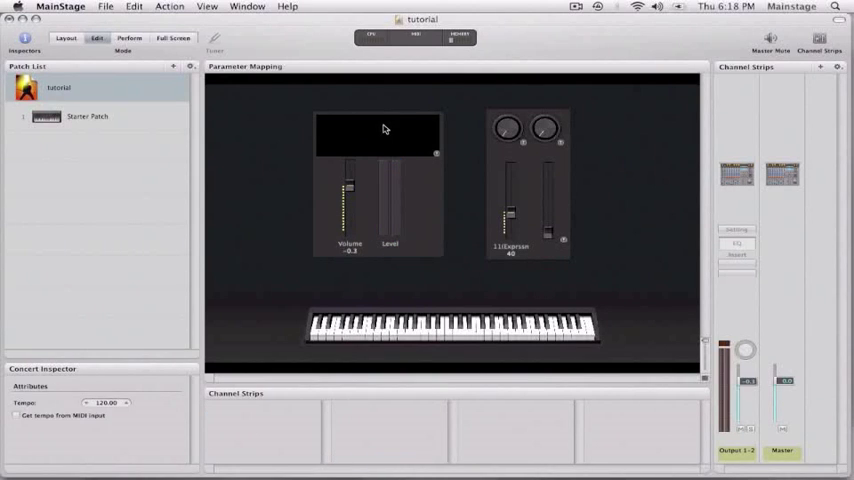
# Map the parameter text display to Actions > Current Patch so it shows the patch name
pyautogui.click(376, 136)
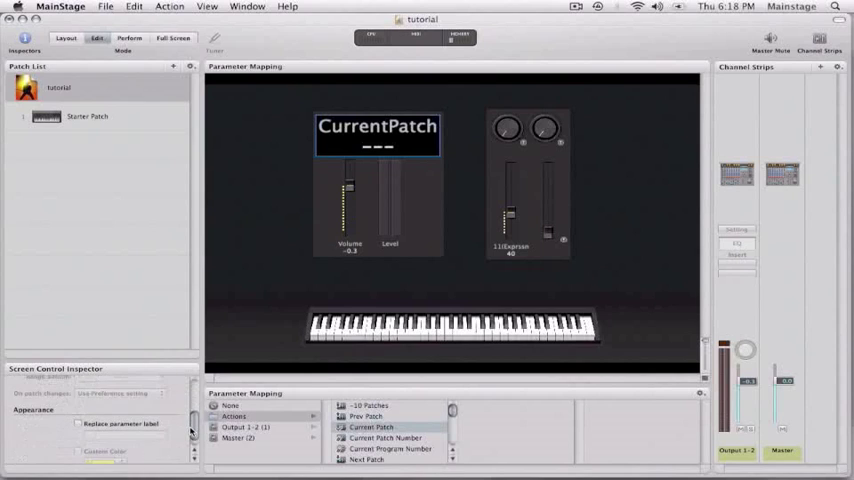
pyautogui.click(76, 424)
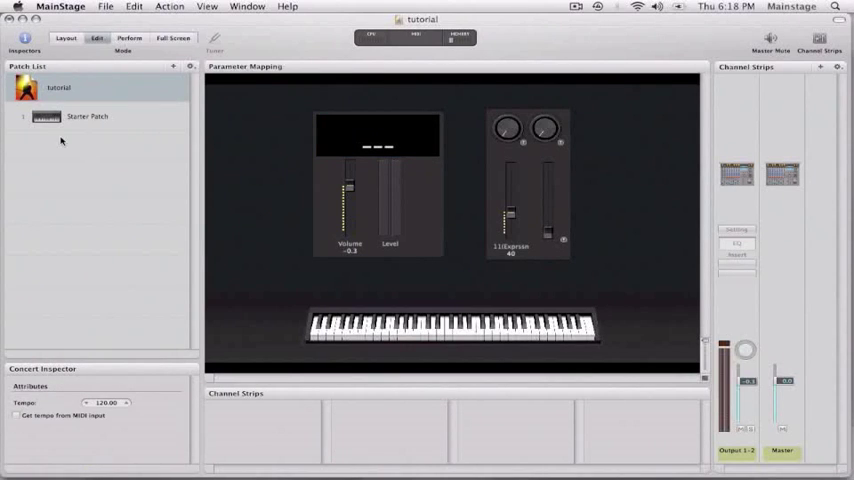
# Rename Starter Patch to 'Rhodes' so the patch display reads Rhodes
pyautogui.click(88, 116)
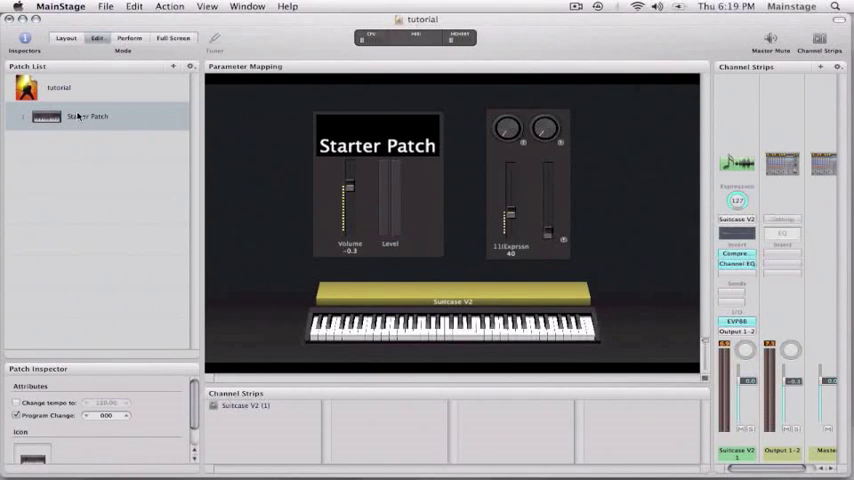
pyautogui.write('Rhodes')
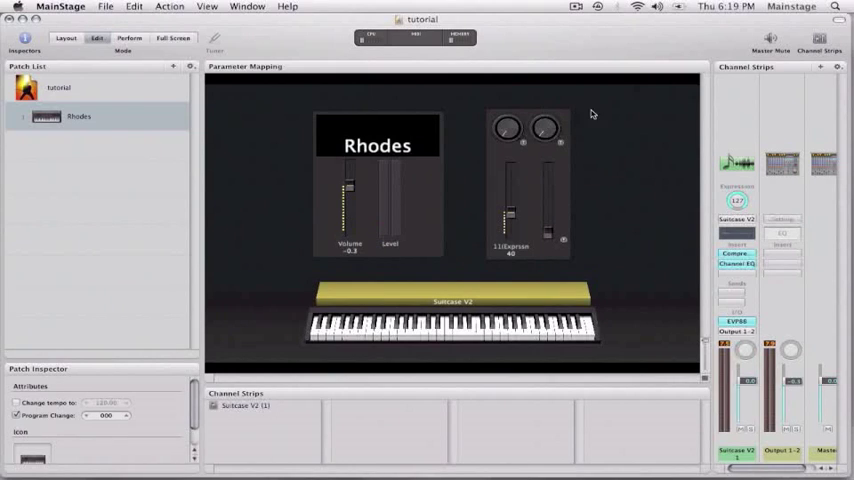
pyautogui.moveTo(678, 268)
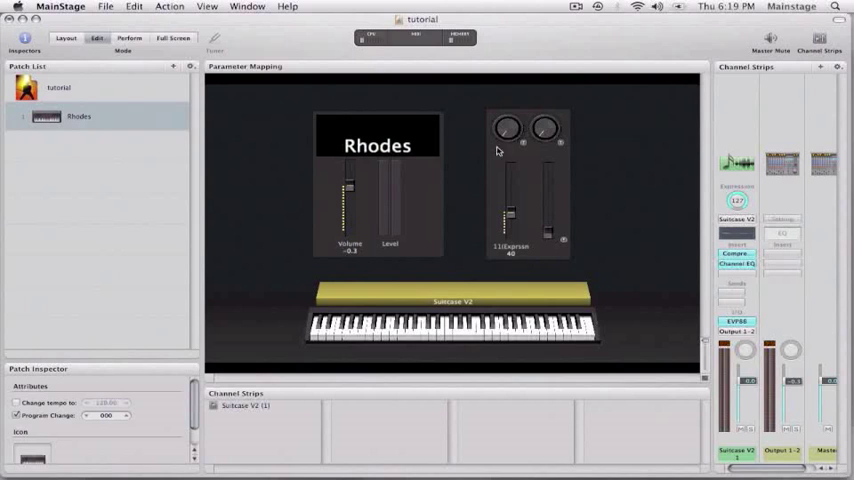
pyautogui.moveTo(684, 264)
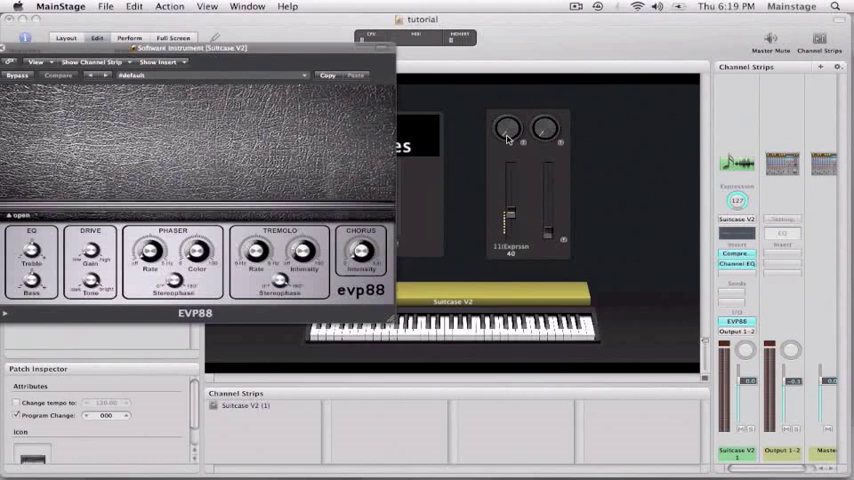
pyautogui.moveTo(388, 188)
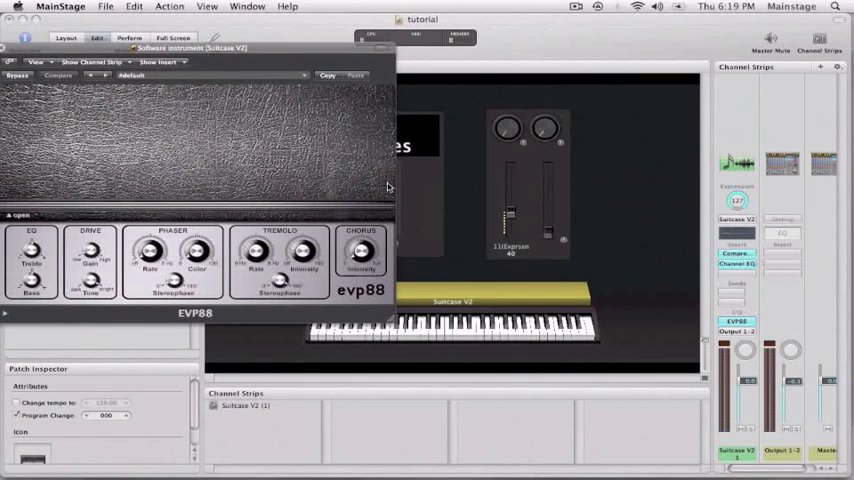
pyautogui.moveTo(504, 136)
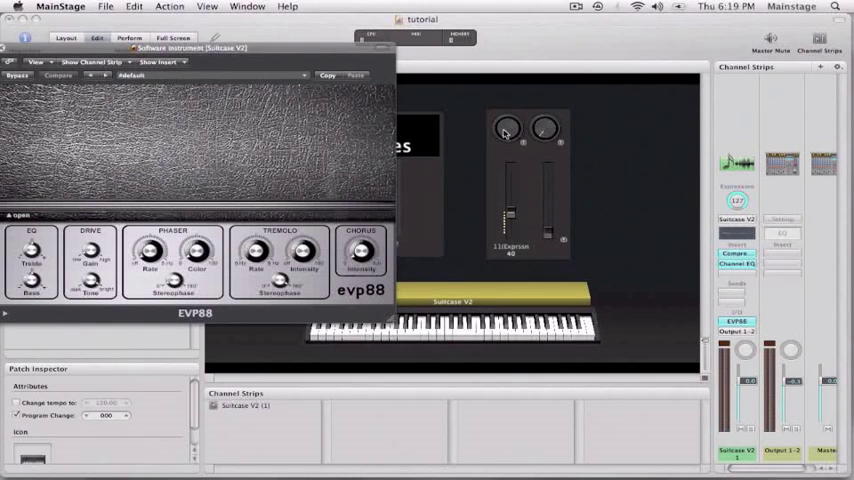
# Map the upper knob to the EVP88 Drive Gain and turn the drive up to 13.000
pyautogui.click(508, 132)
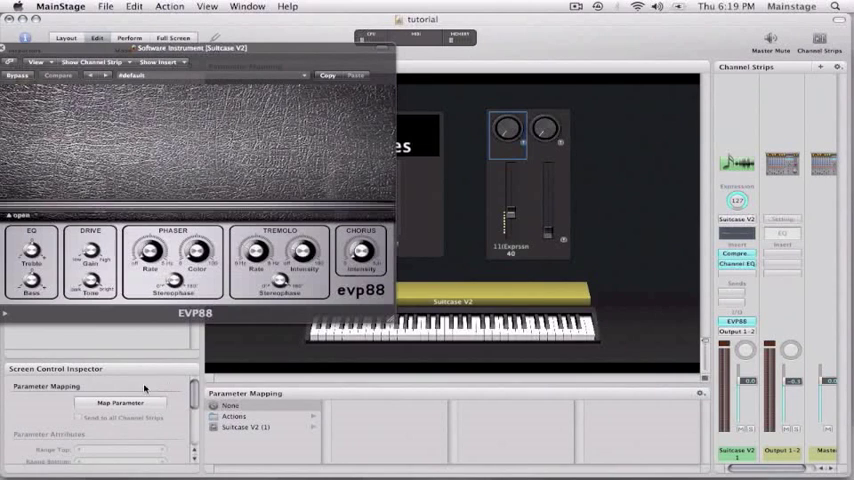
pyautogui.click(120, 402)
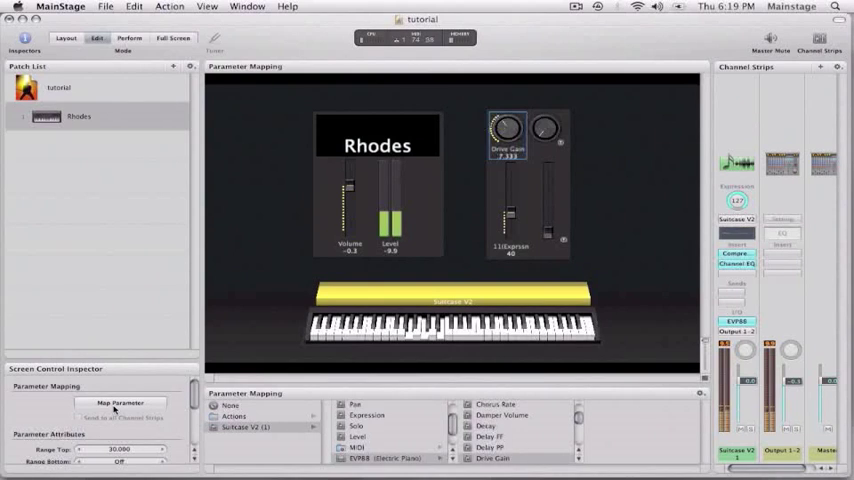
pyautogui.moveTo(506, 128); pyautogui.dragTo(506, 110)
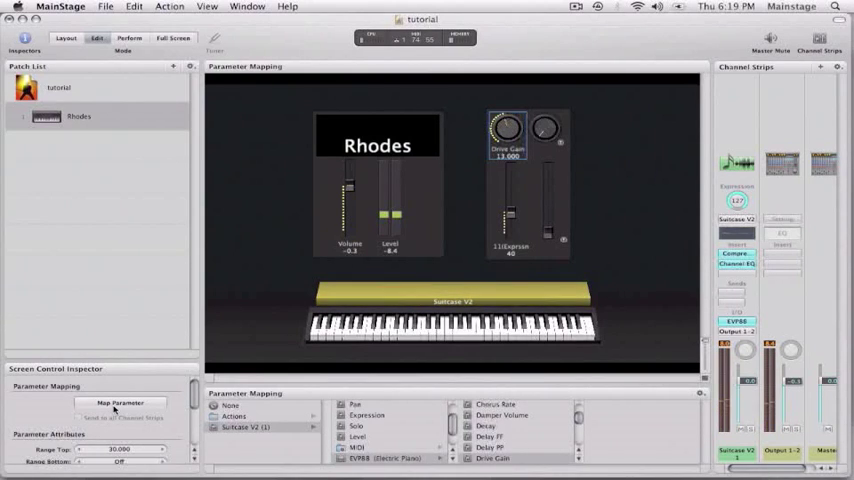